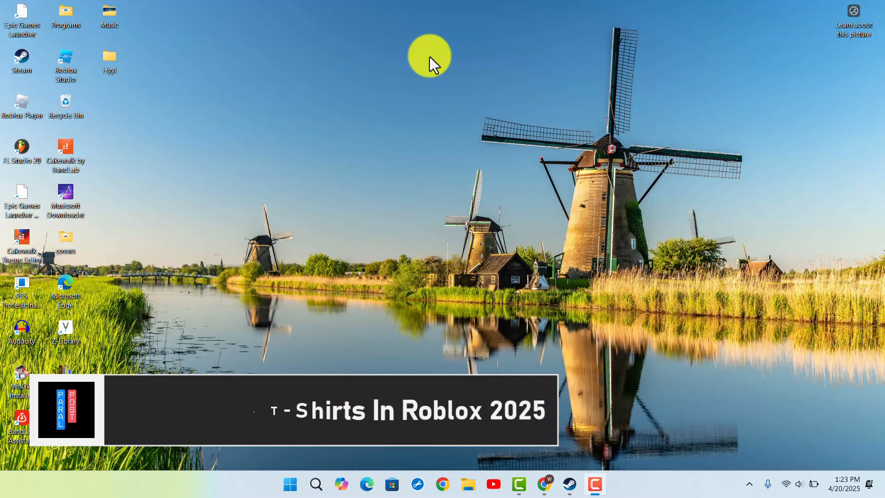
mouse_move(442, 102)
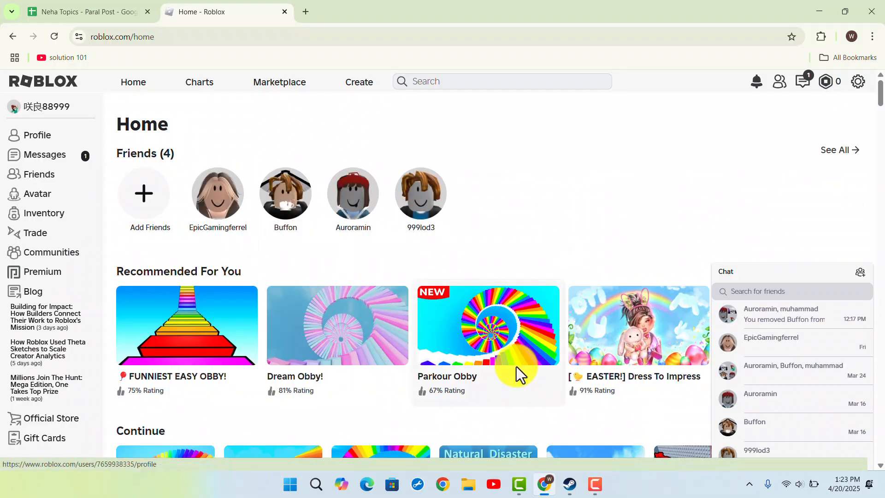
Navigate from Create to Creations, Avatar Items, then the Classics filter for Classic T-Shirts
click(359, 82)
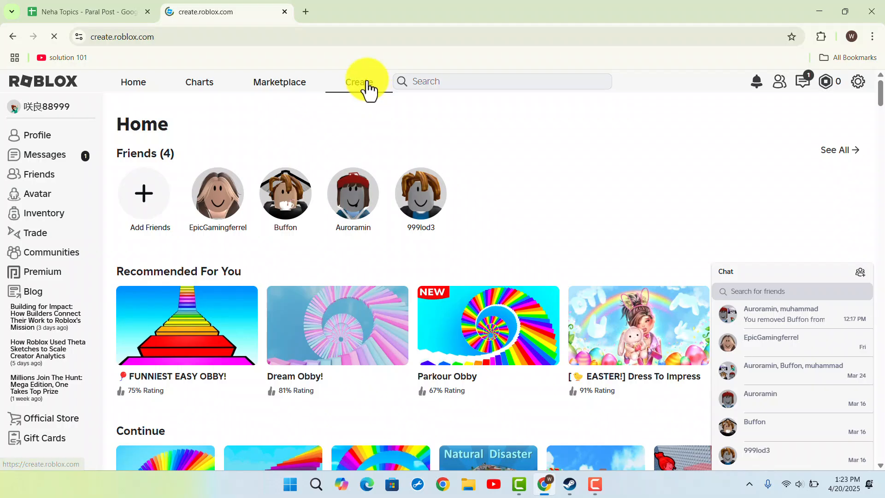
click(359, 82)
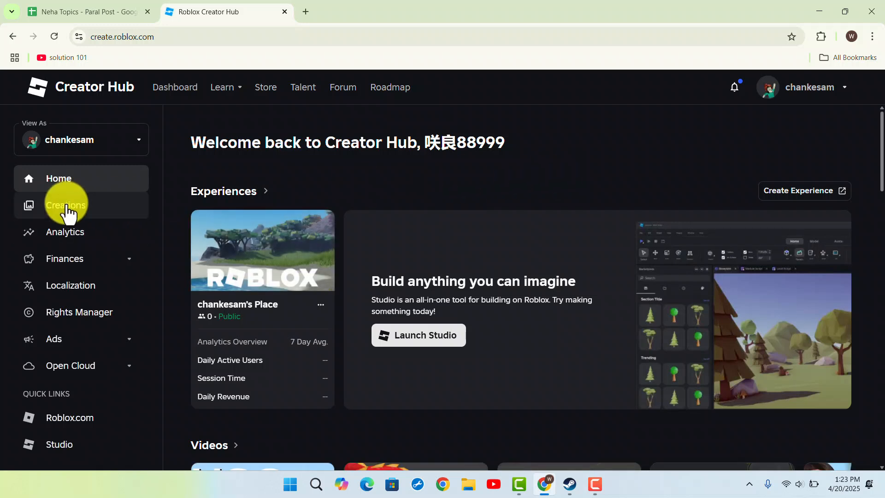
click(66, 205)
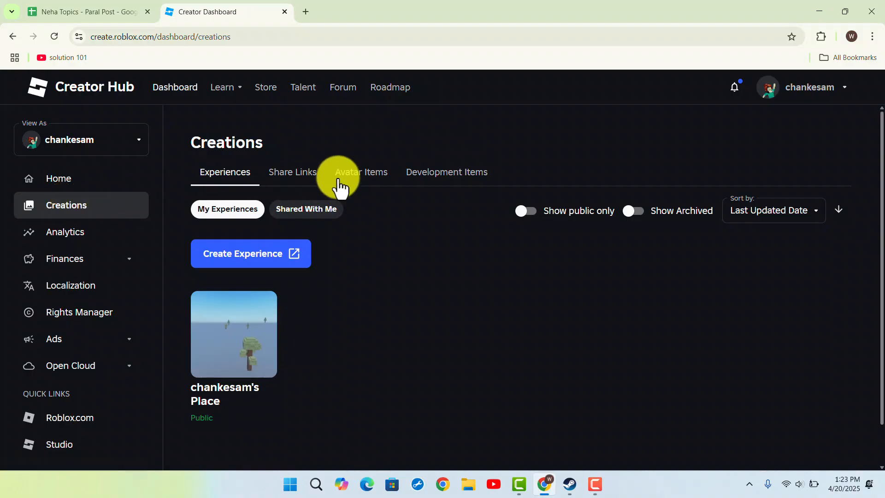
click(360, 172)
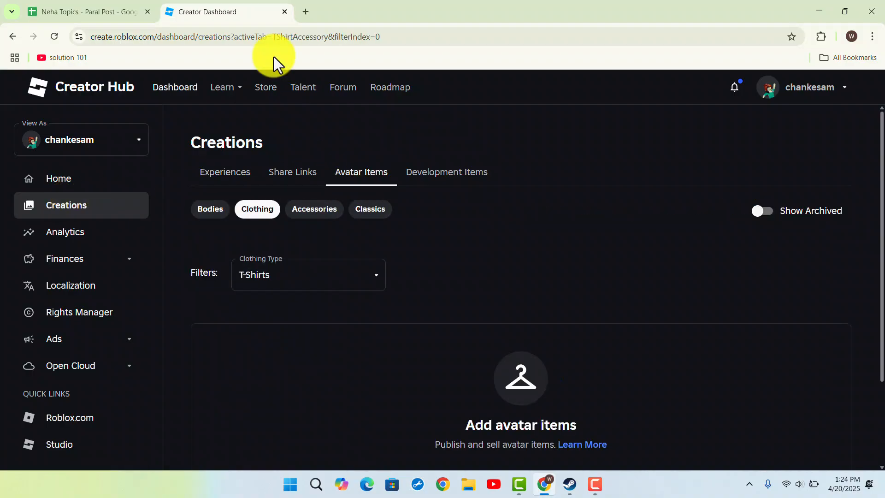
click(369, 209)
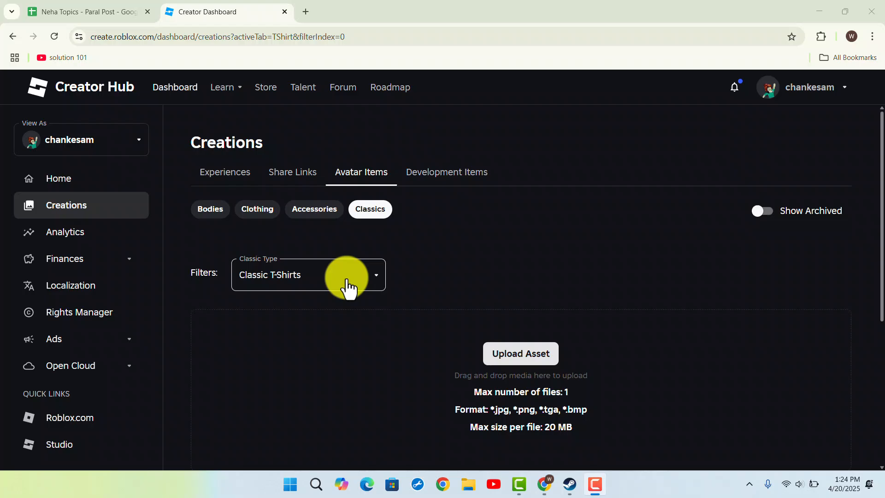
mouse_move(433, 333)
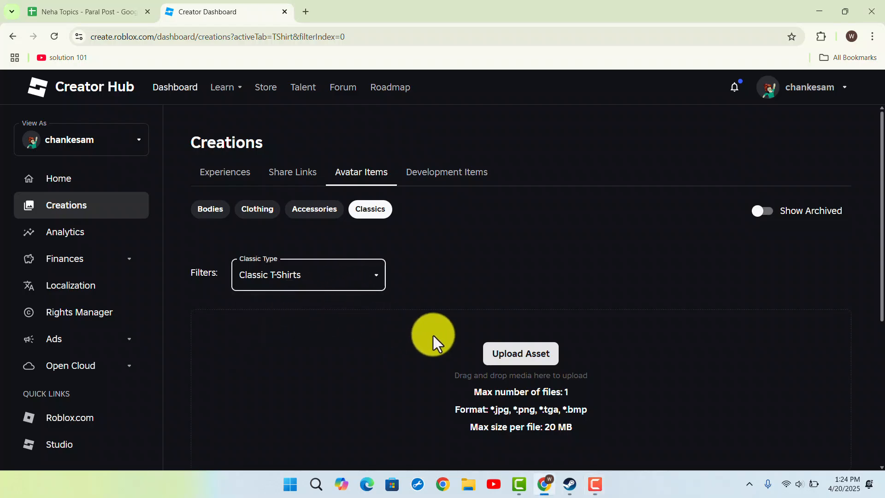
click(519, 353)
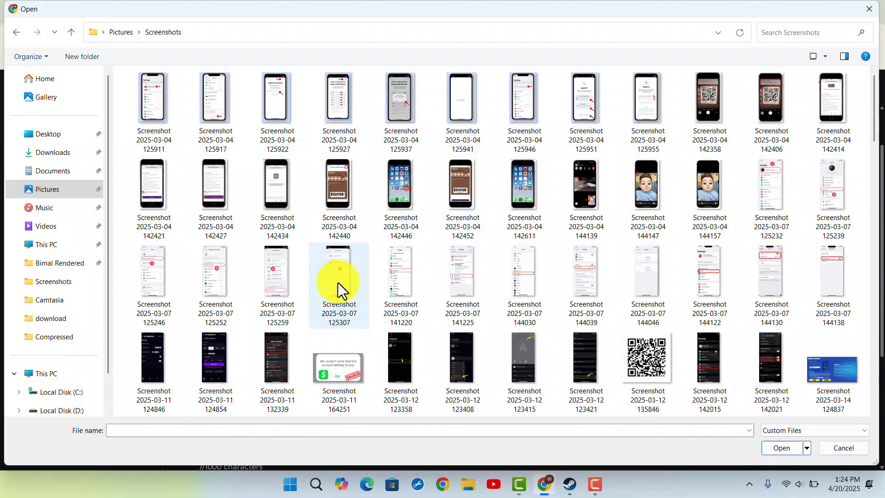
click(781, 448)
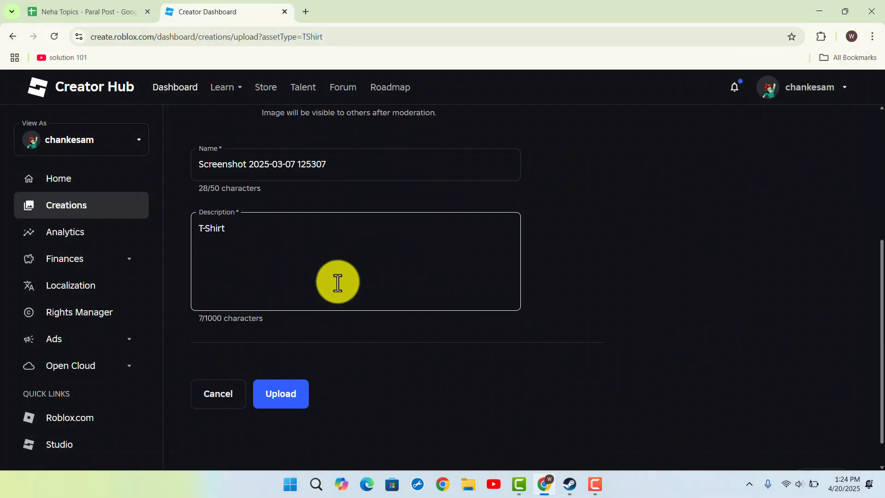
Replace the default name with 'ty' and submit the T-shirt upload
triple_click(261, 164)
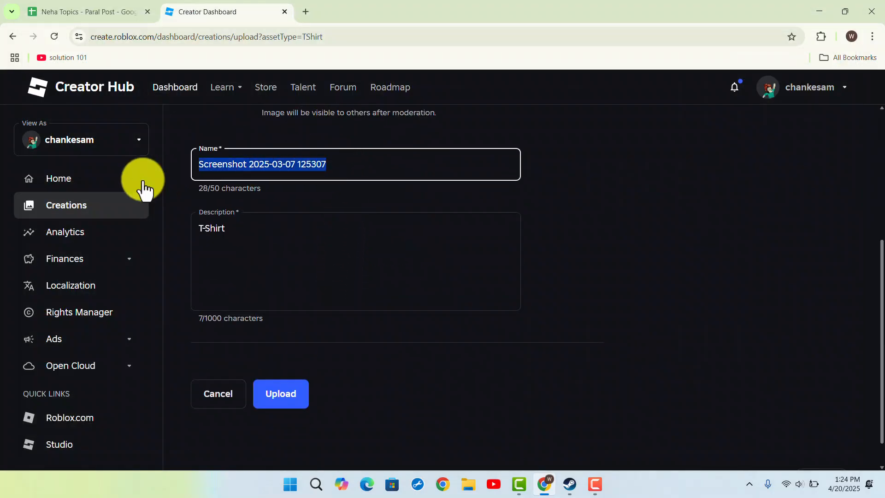
text(ty)
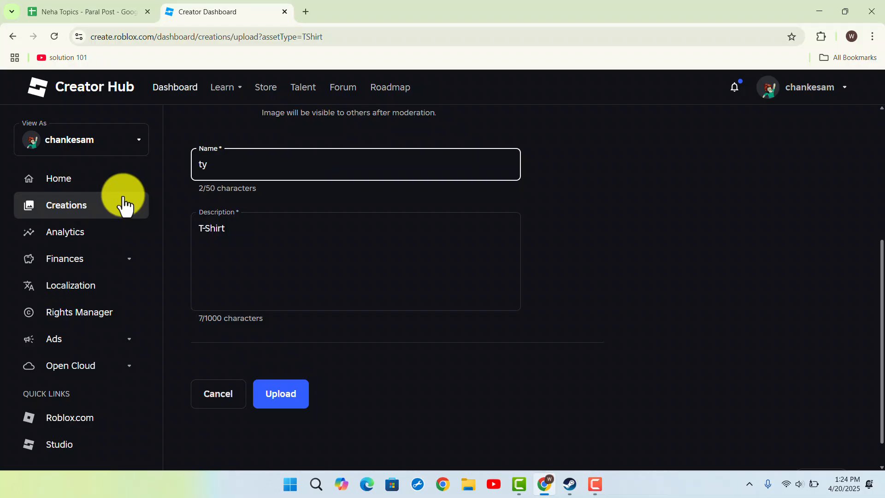
mouse_move(283, 327)
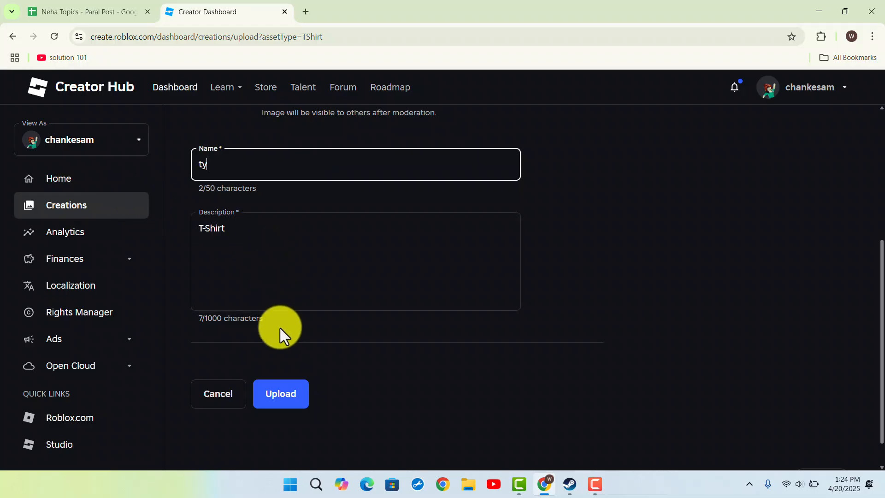
click(280, 394)
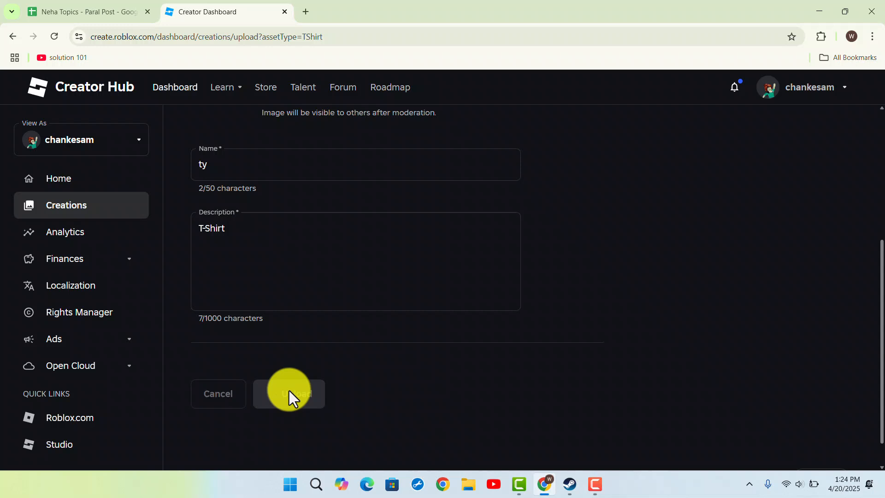
click(288, 393)
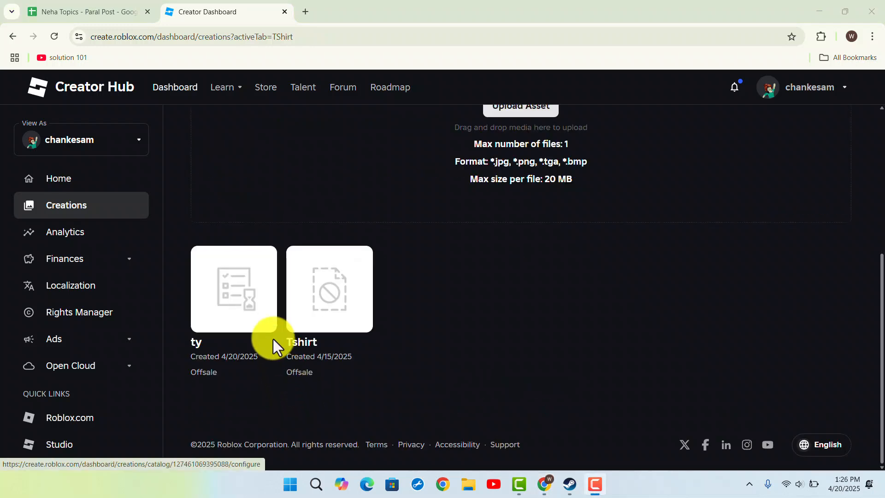
mouse_move(251, 271)
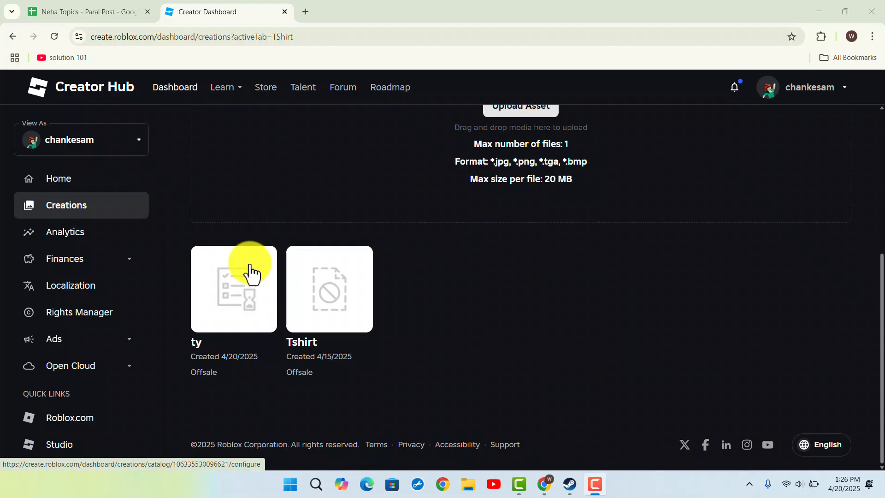